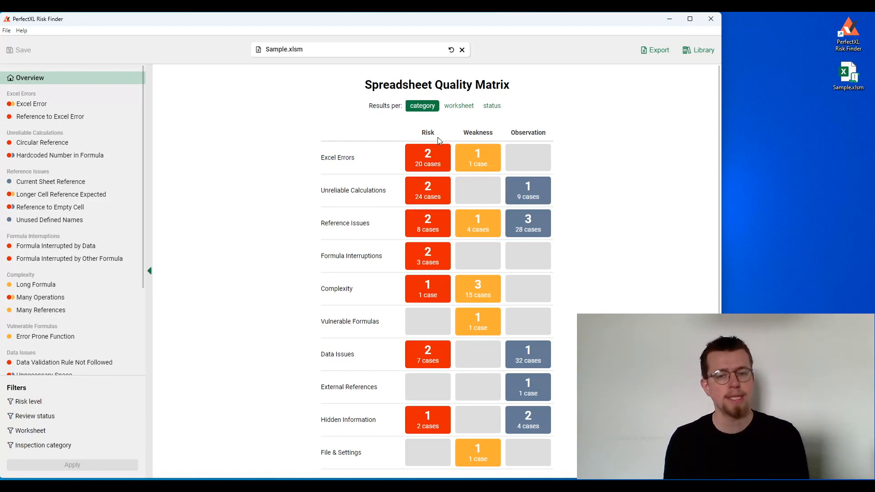
mouse_move(497, 141)
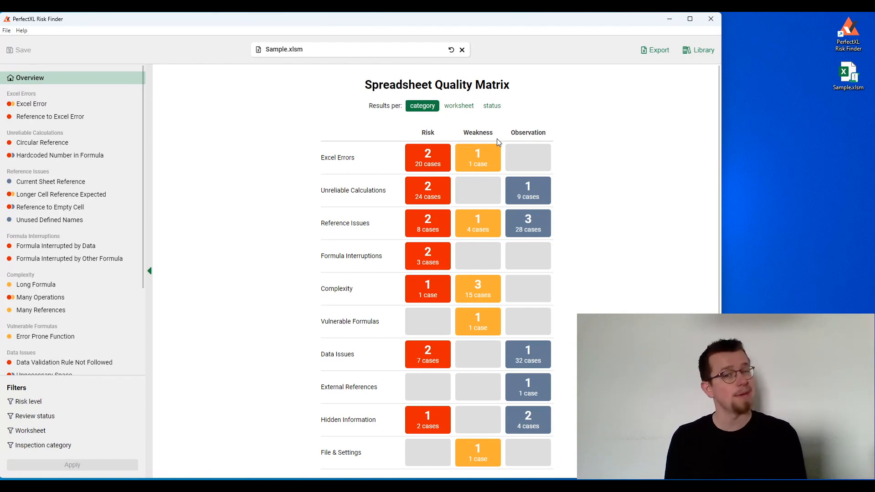
mouse_move(584, 141)
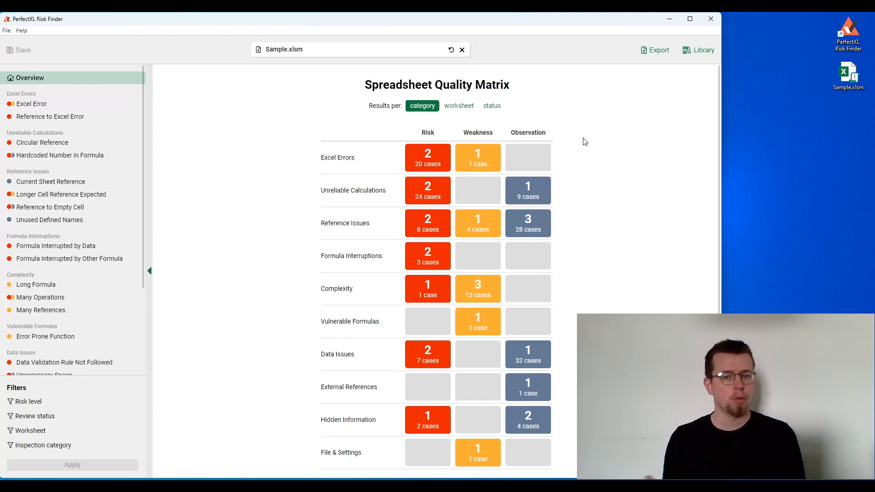
mouse_move(528, 143)
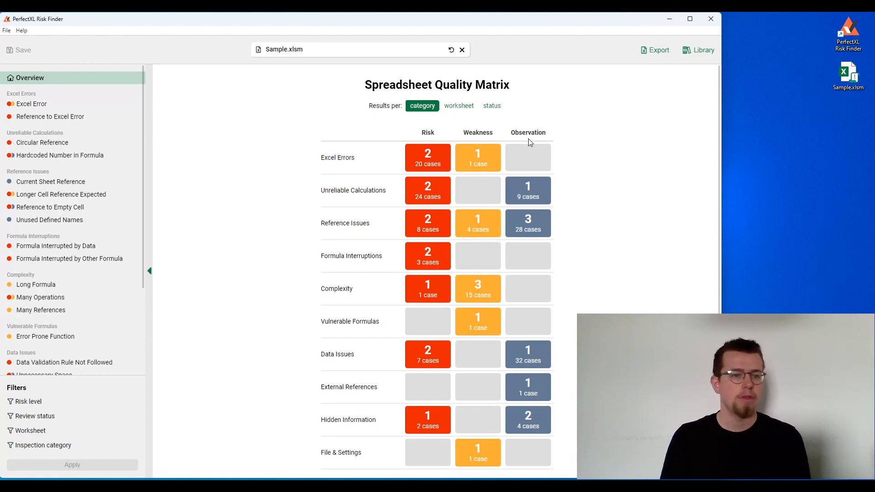
mouse_move(80, 176)
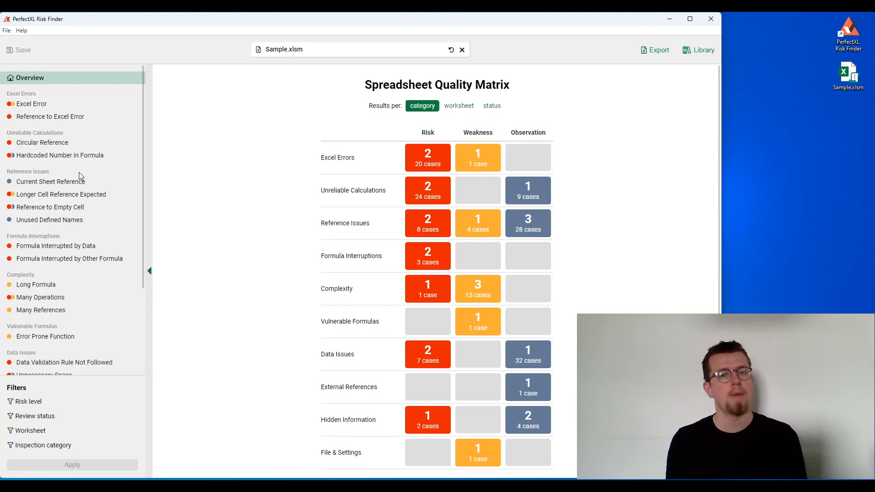
mouse_move(31, 104)
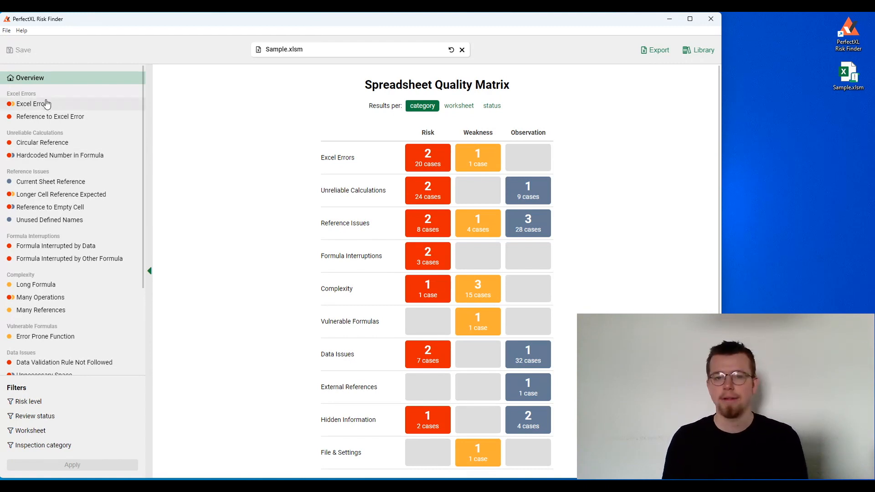
mouse_move(39, 142)
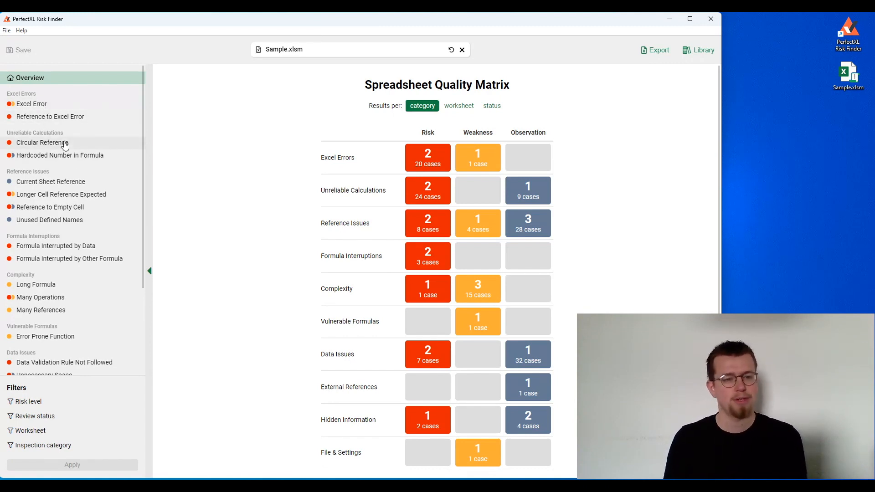
mouse_move(71, 160)
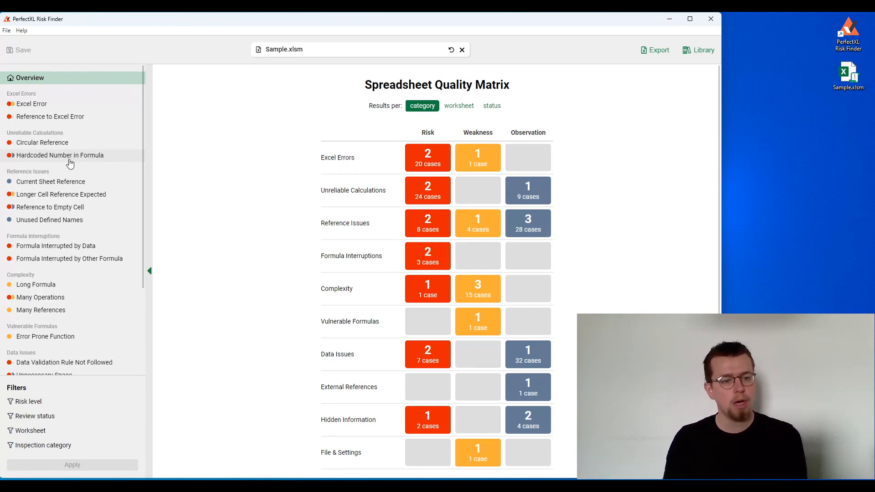
- Select Longer Cell Reference Expected under Reference Issues to list its five cases
left_click(61, 194)
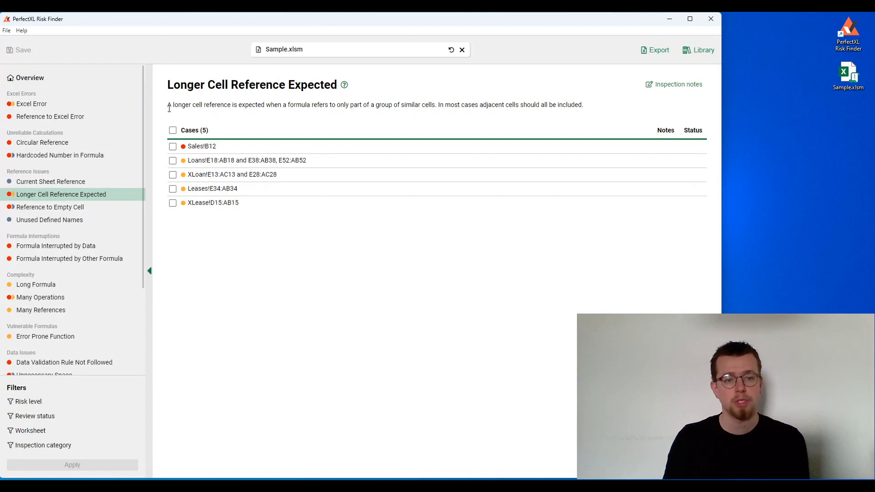
mouse_move(425, 115)
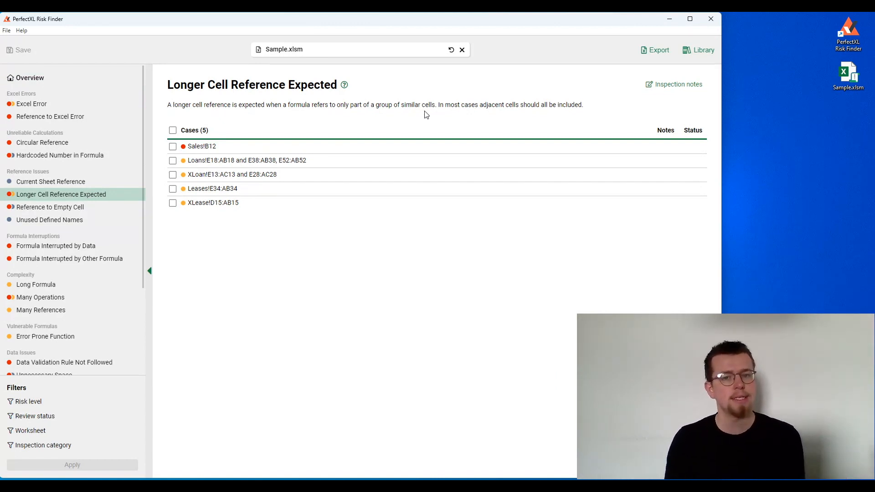
mouse_move(270, 213)
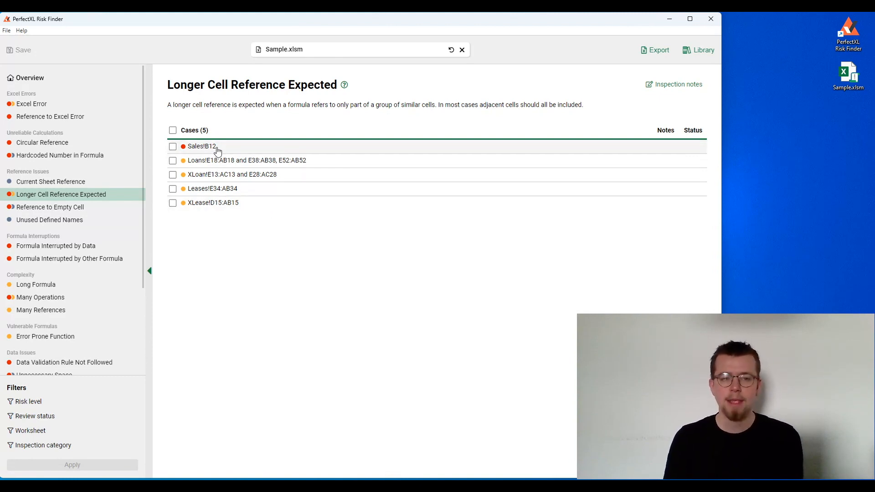
- Show case 1 of 5, Sales!B12, with formula =SUM(B8:B10) and suggested fix B8:B11
left_click(201, 145)
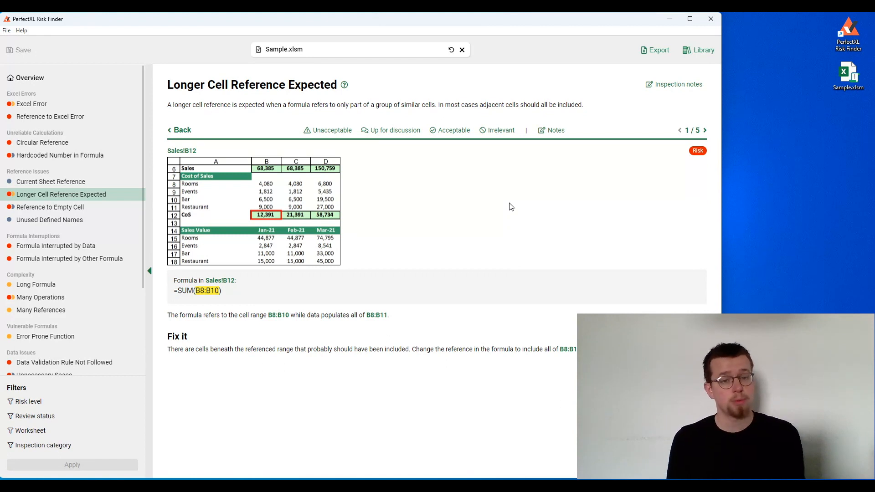
mouse_move(215, 306)
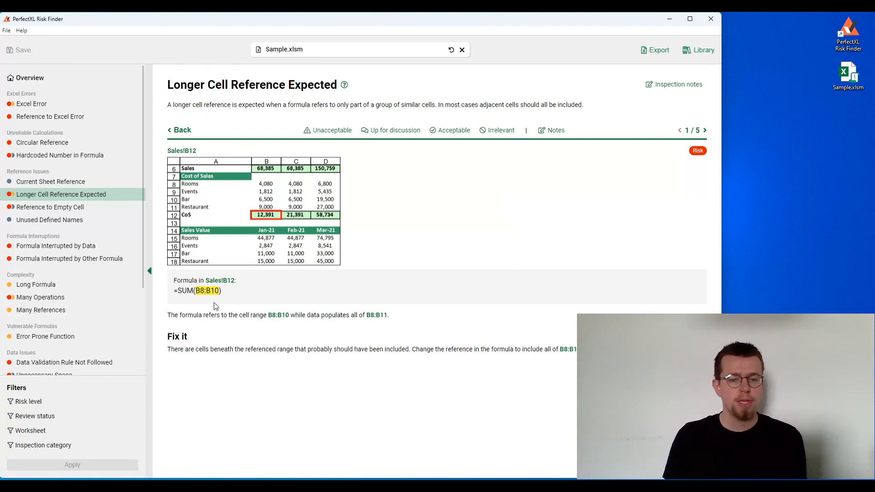
mouse_move(278, 314)
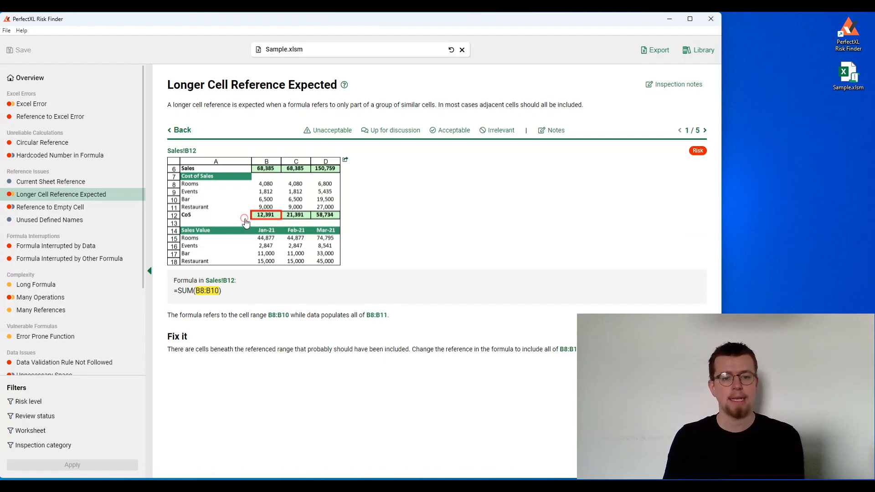
- Jump to Sales!B12 in Excel and leave its SUM(B8:B10) formula unchanged
left_click(346, 159)
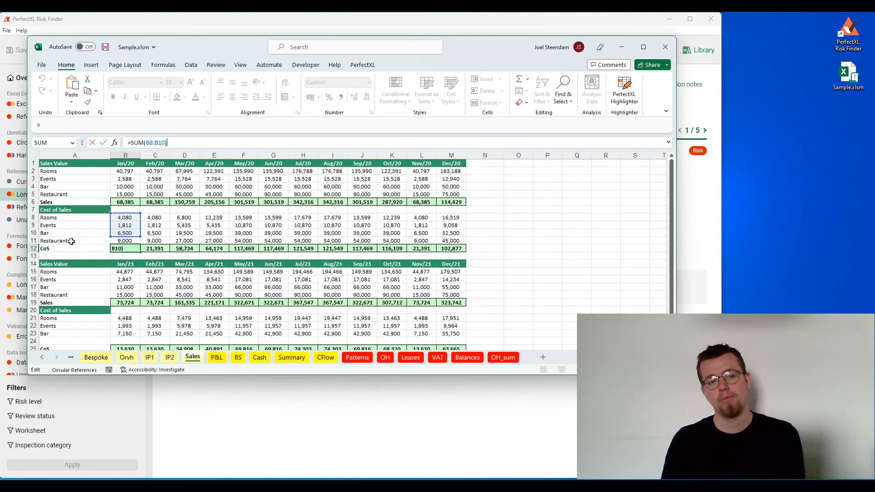
mouse_move(10, 46)
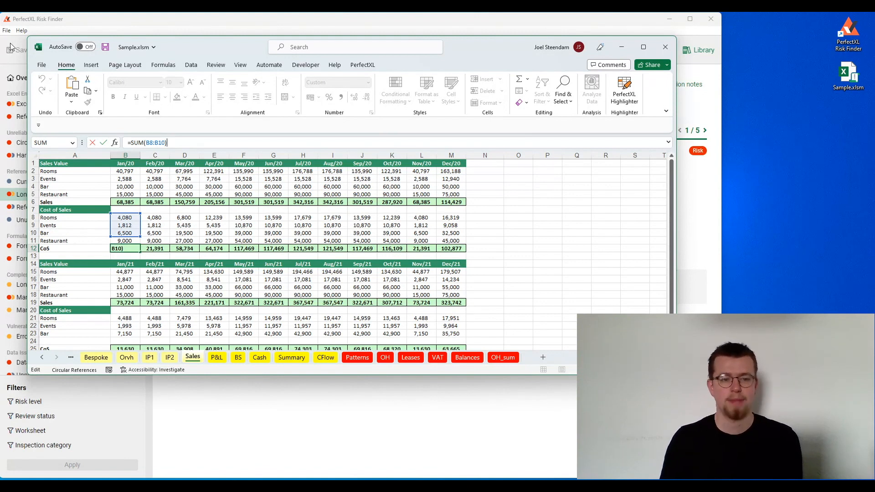
key("Return")
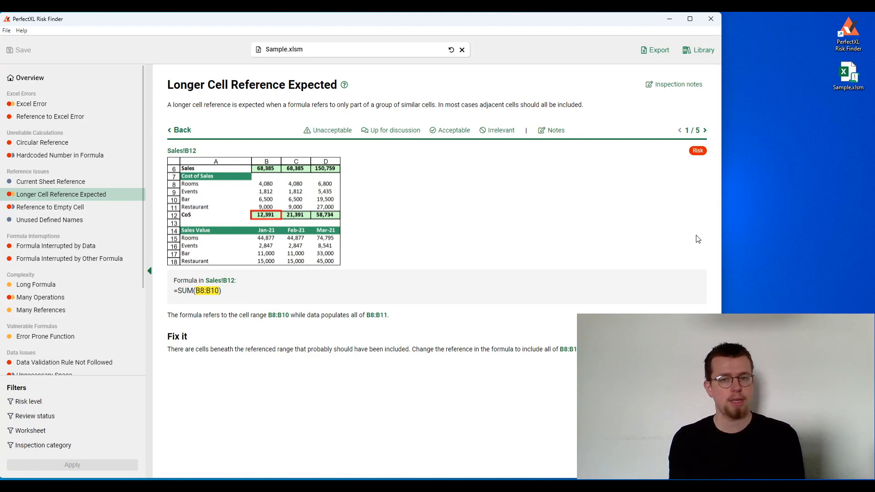
mouse_move(233, 168)
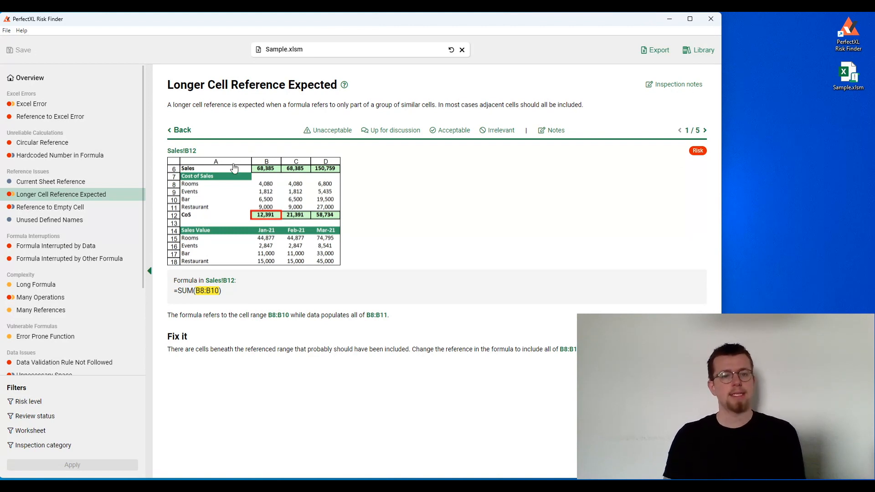
- Set the Sales!B12 case to Unacceptable and save the review (1 of 5 reviewed)
left_click(327, 130)
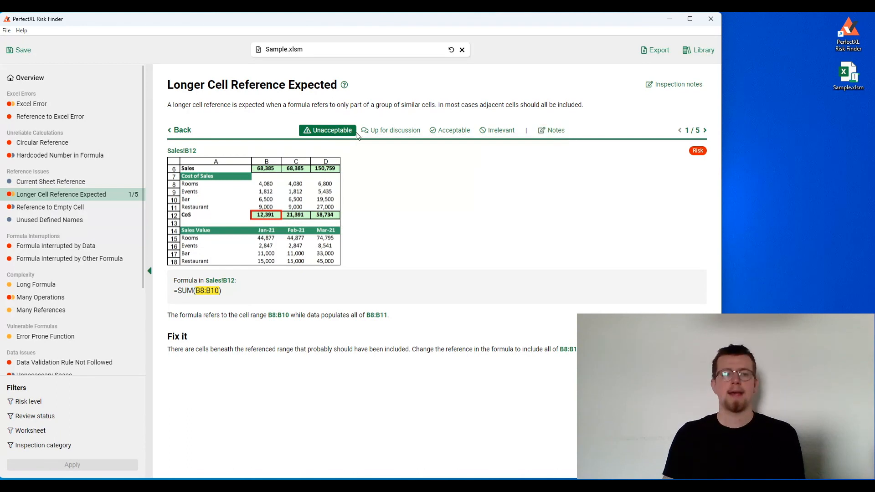
left_click(22, 49)
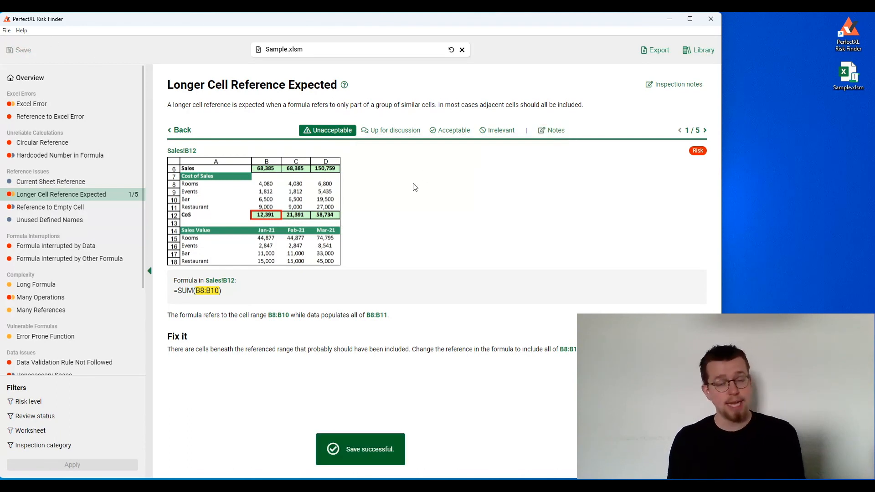